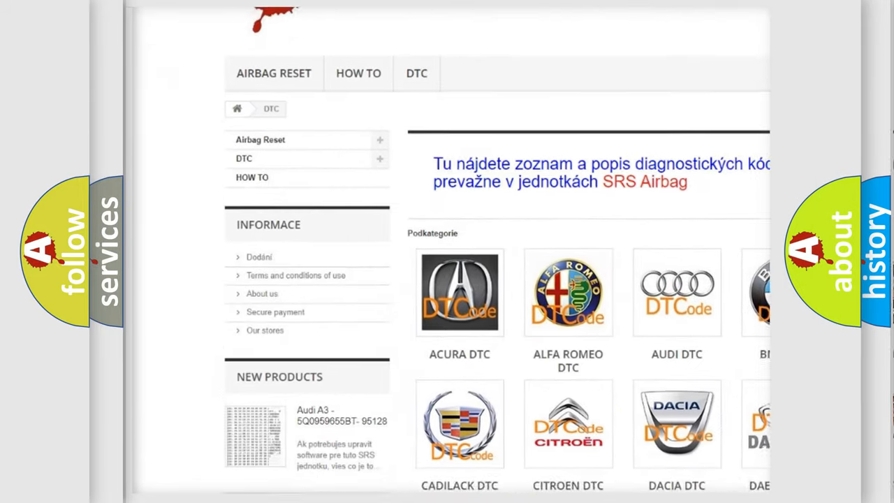
Scroll down through the brand's table of B-series diagnostic trouble codes.
{"action": "scroll", "scroll_direction": "down", "scroll_amount": 3}
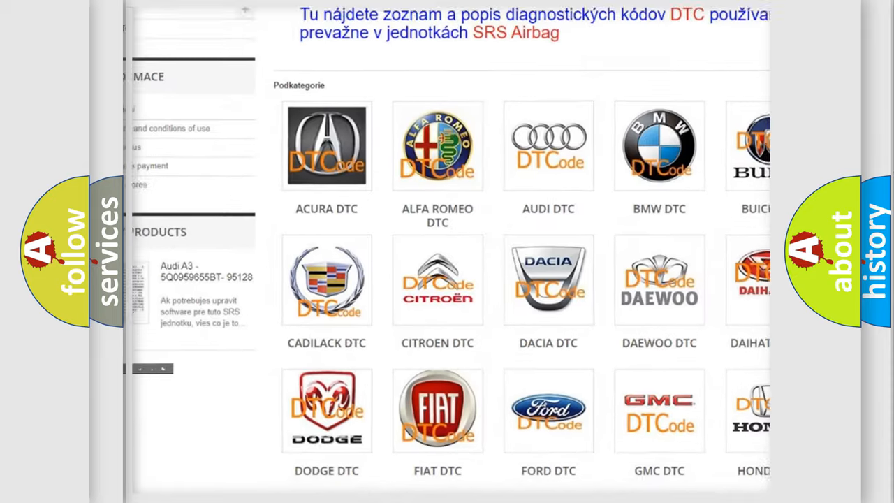
{"action": "scroll", "scroll_direction": "down", "scroll_amount": 3}
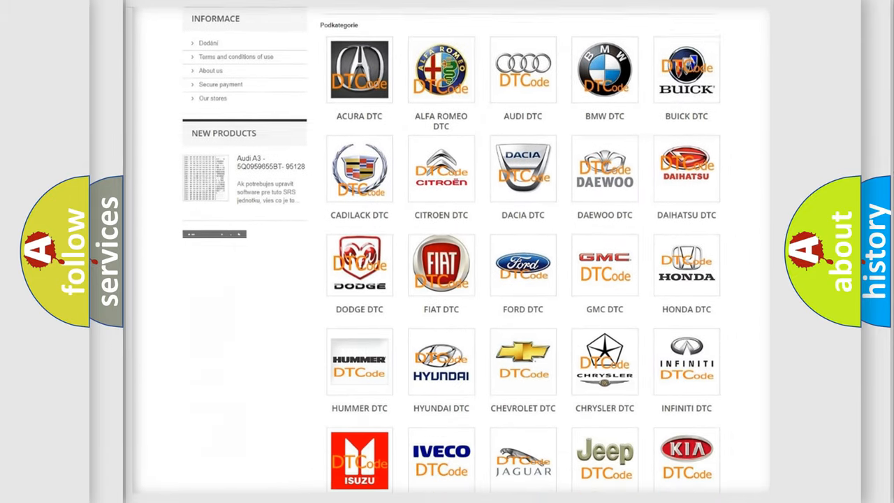
{"action": "scroll", "scroll_direction": "down", "scroll_amount": 3}
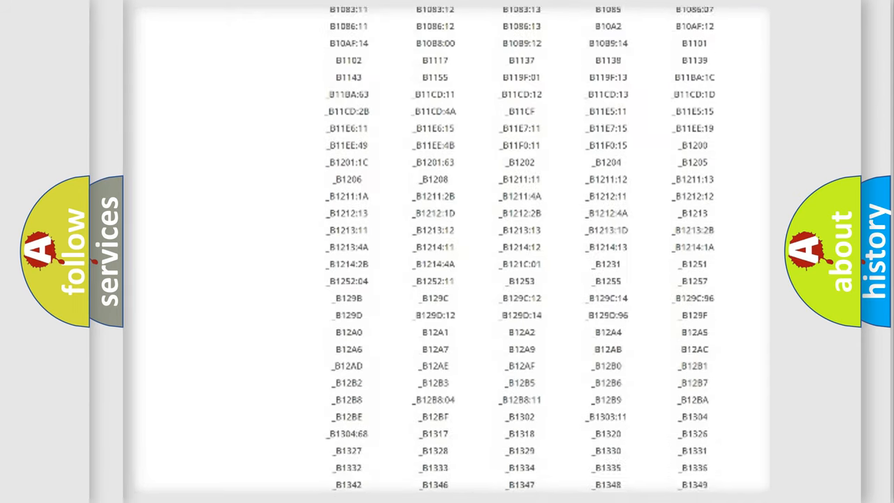
{"action": "scroll", "scroll_direction": "down", "scroll_amount": 3}
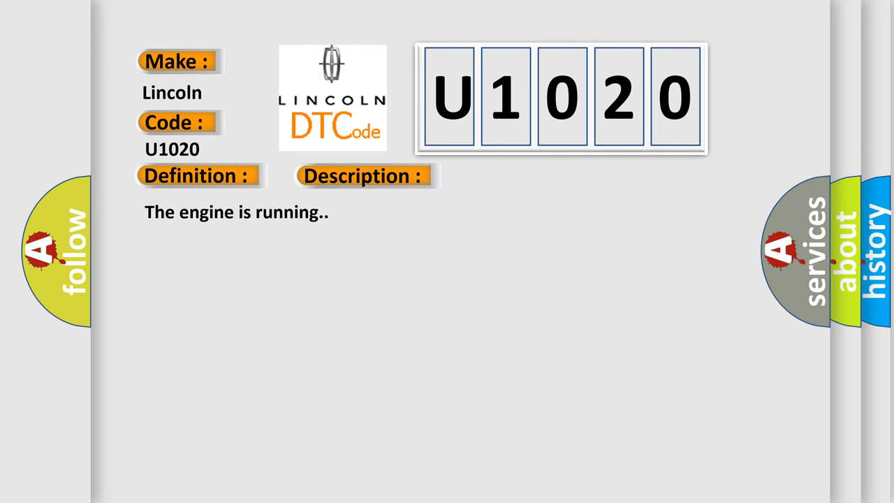
Reveal the Lincoln U1020 card's definition, description and causes: torque circuit faults, wiring issues, EBCM grounds.
{"action": "left_click", "coordinate": [514, 176]}
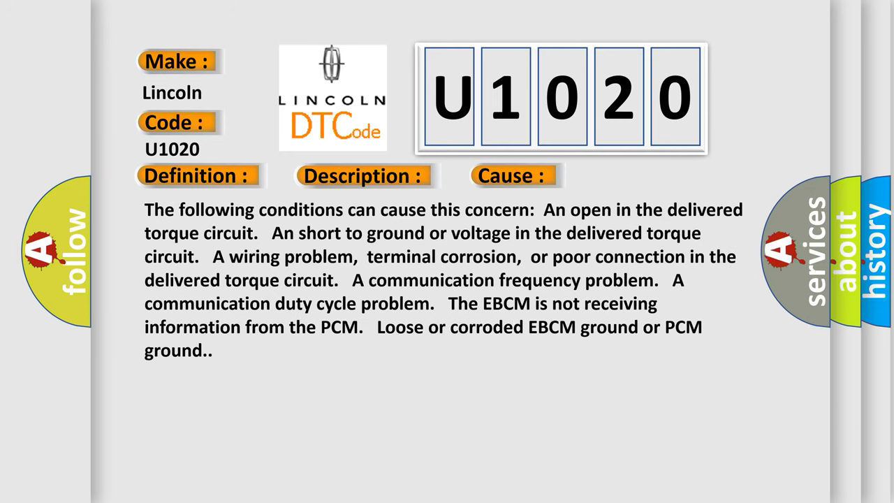